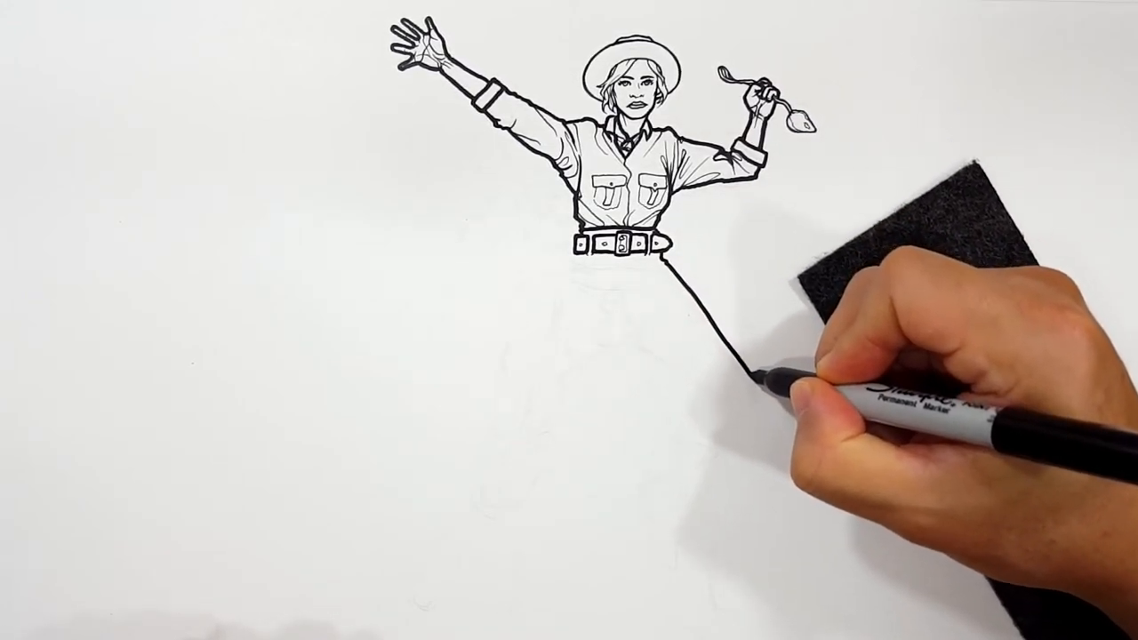
pyautogui.moveTo(742, 369); pyautogui.dragTo(769, 400)
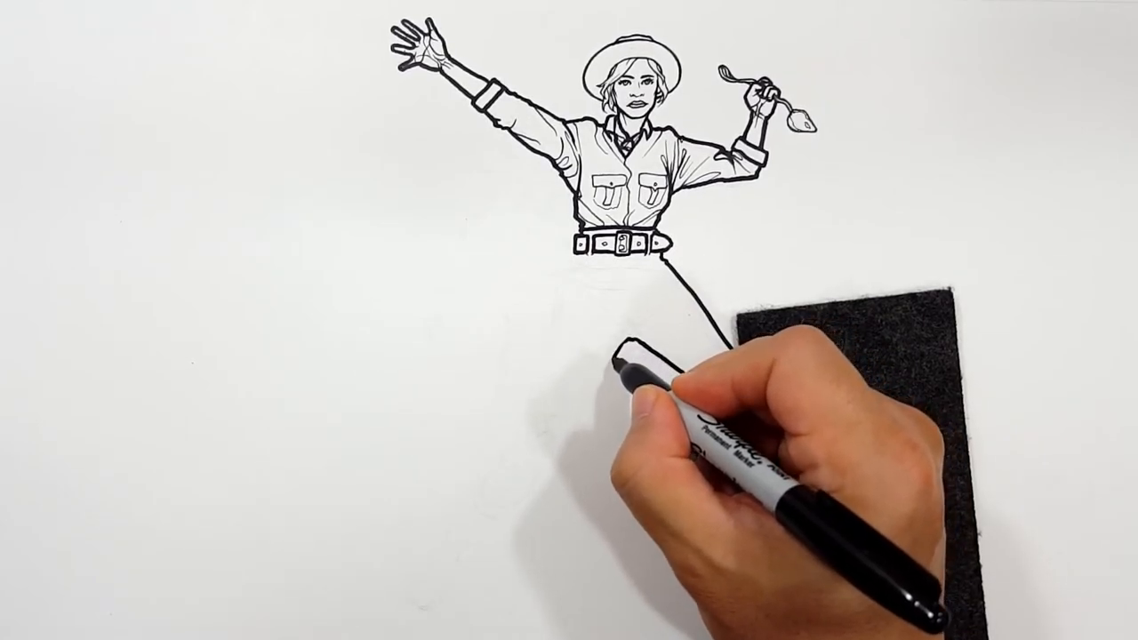
pyautogui.moveTo(649, 275); pyautogui.dragTo(711, 427)
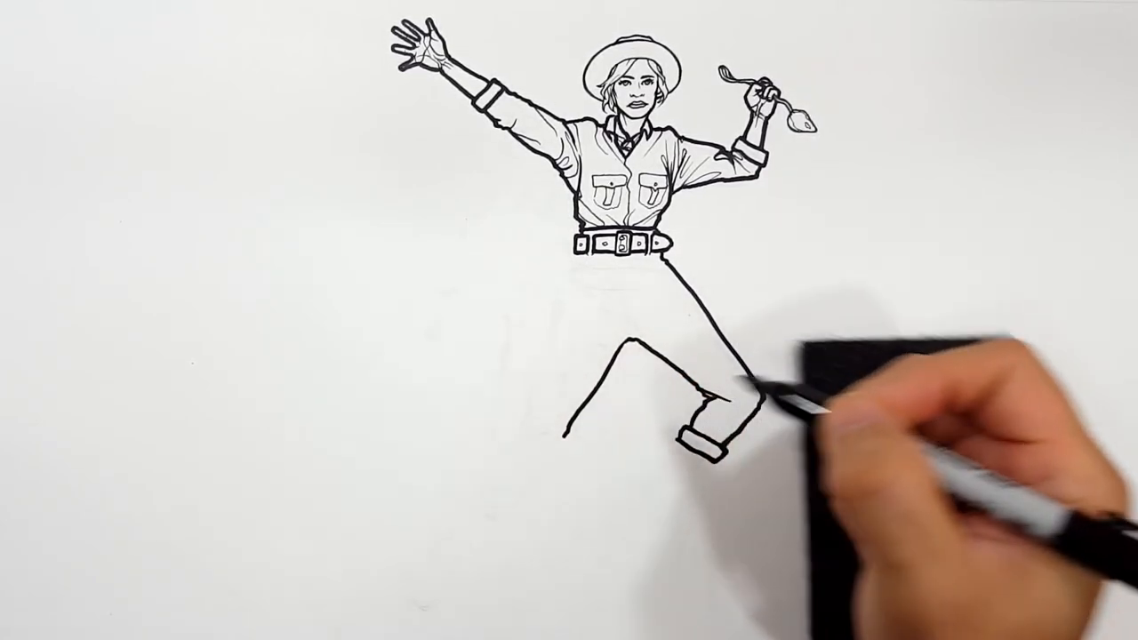